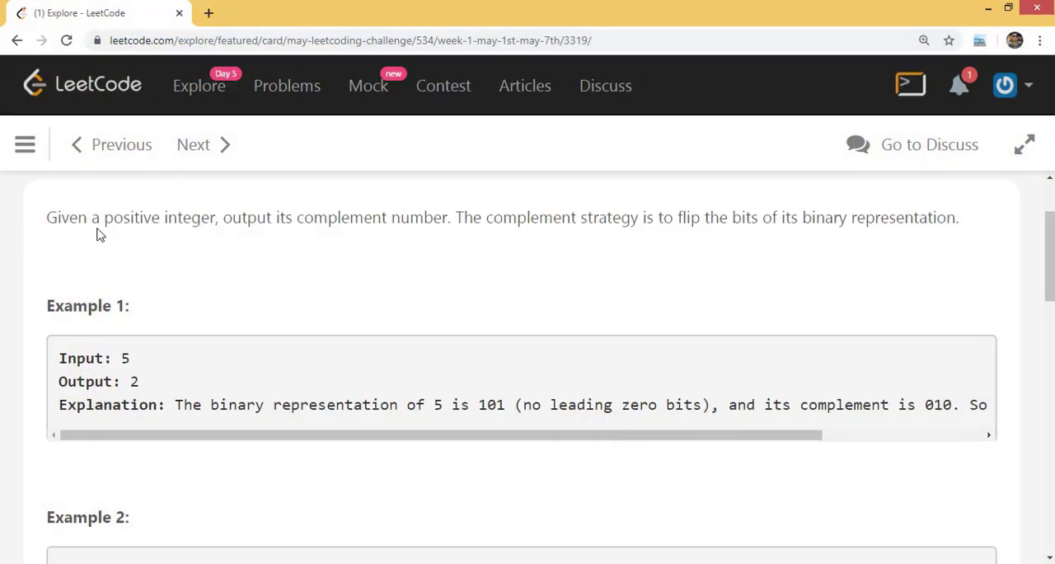
mouse_move(258, 243)
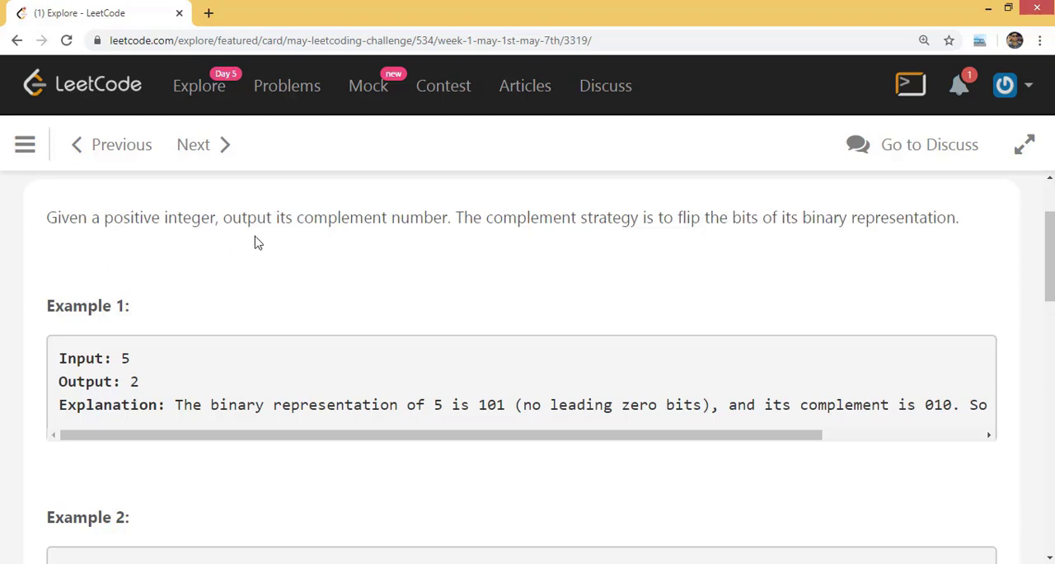
mouse_move(417, 244)
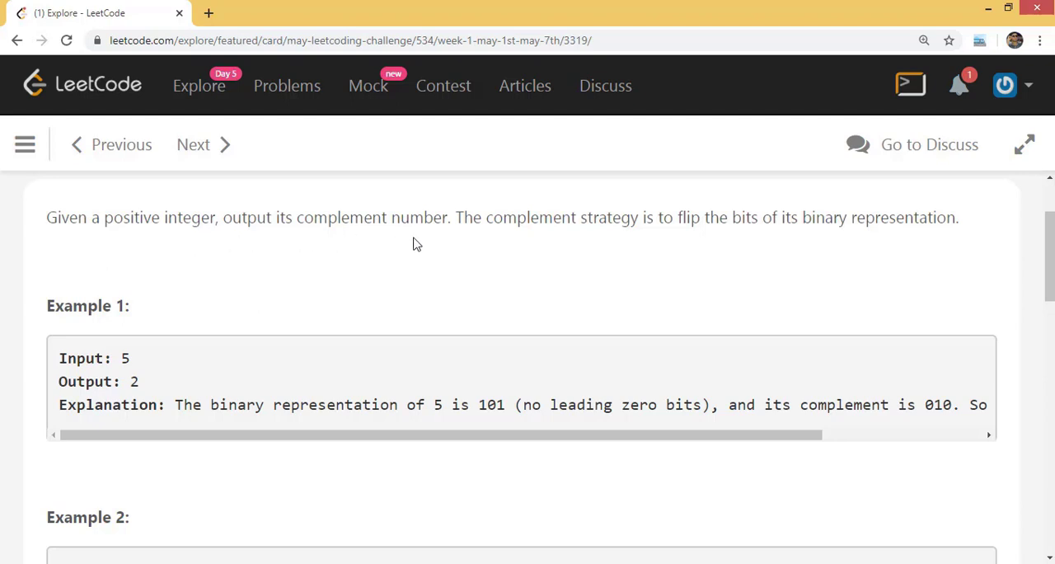
mouse_move(668, 240)
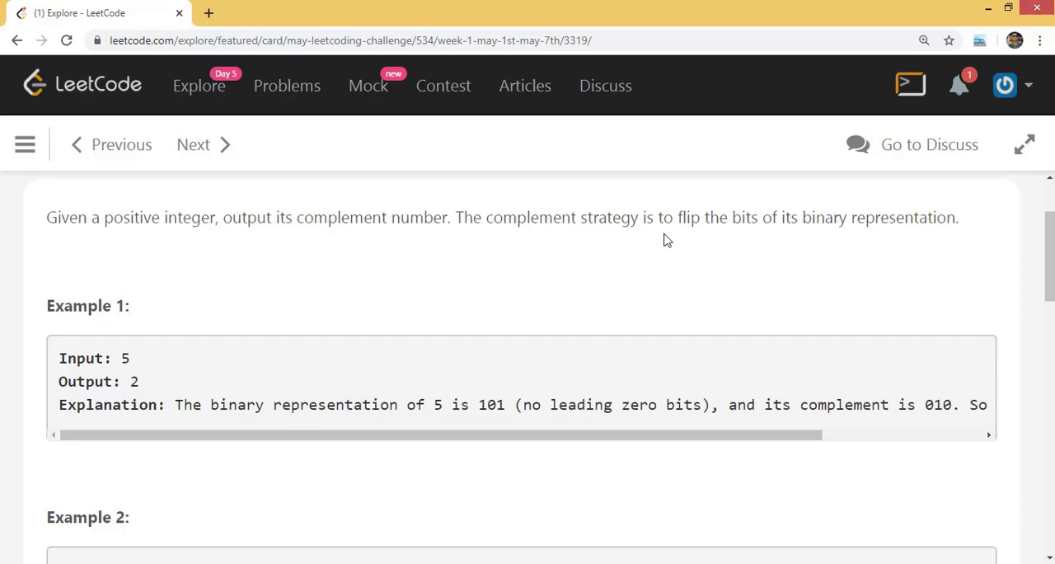
mouse_move(782, 243)
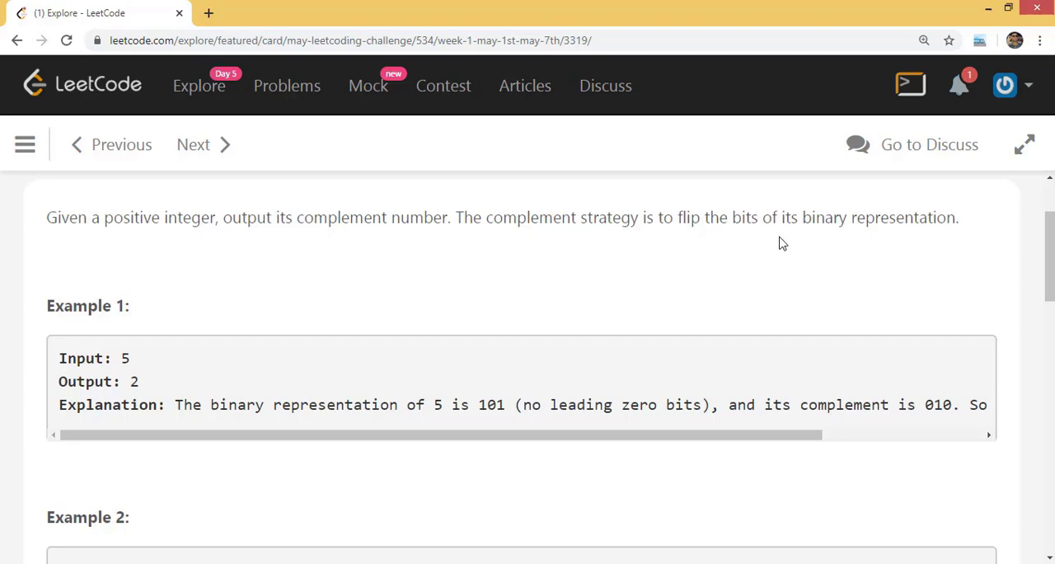
mouse_move(136, 370)
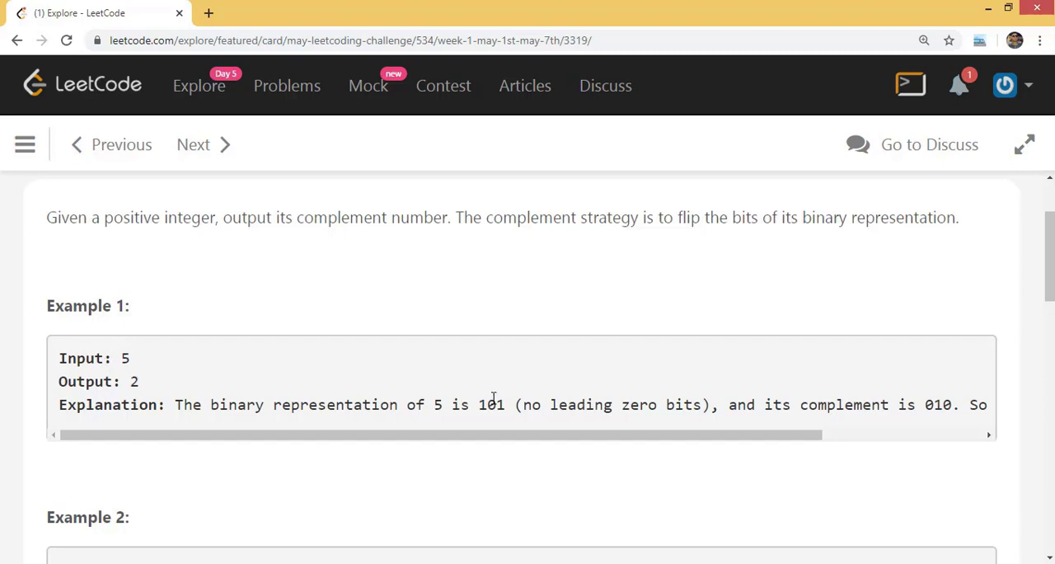
mouse_move(494, 416)
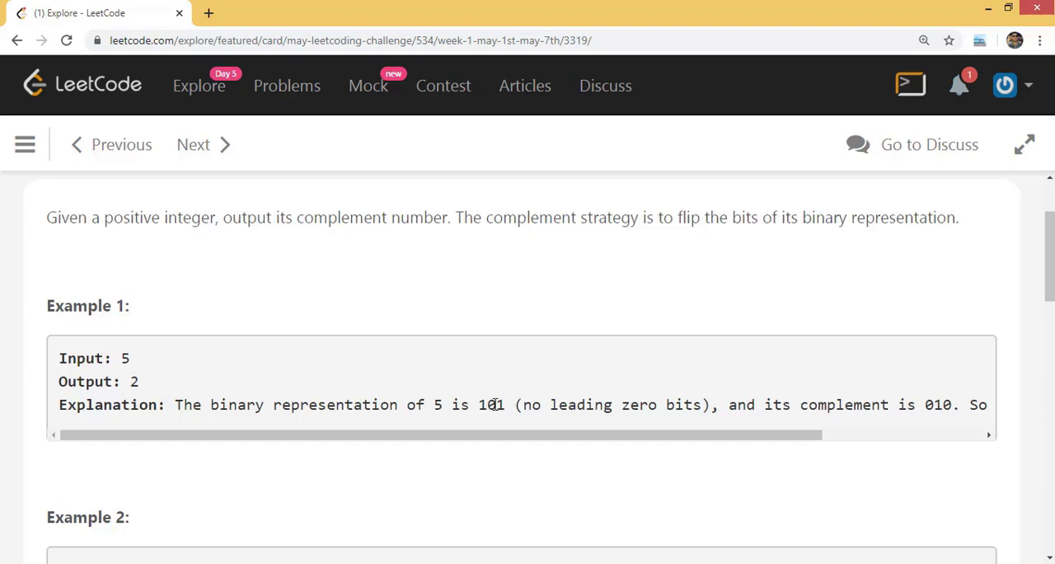
mouse_move(931, 412)
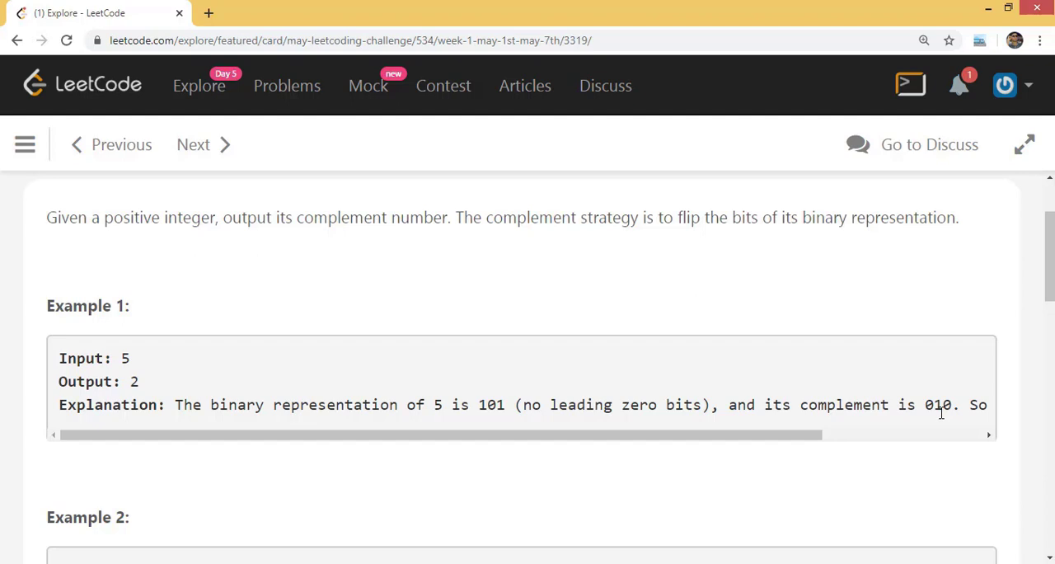
mouse_move(958, 469)
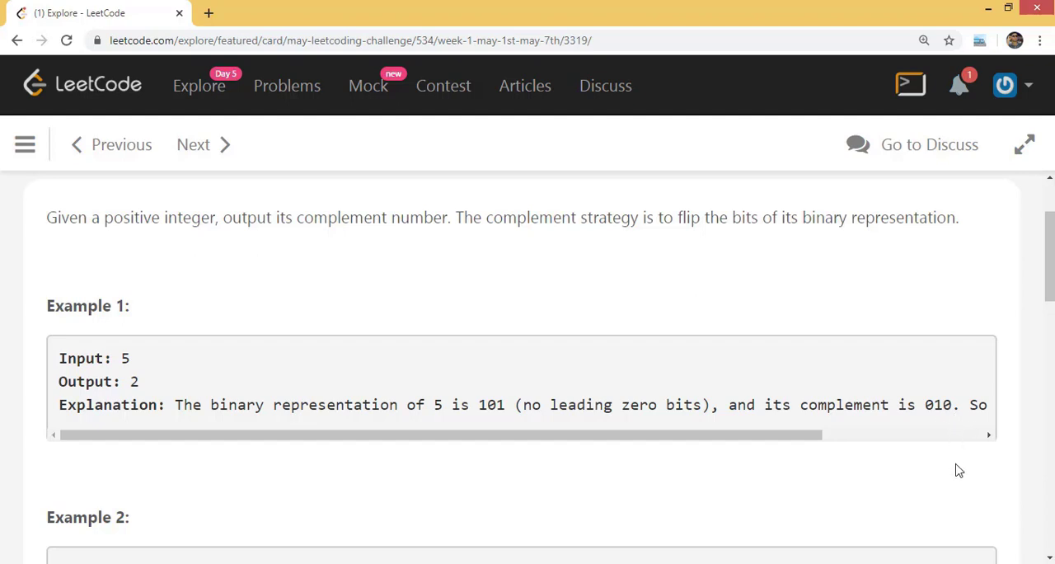
scroll(down, 3)
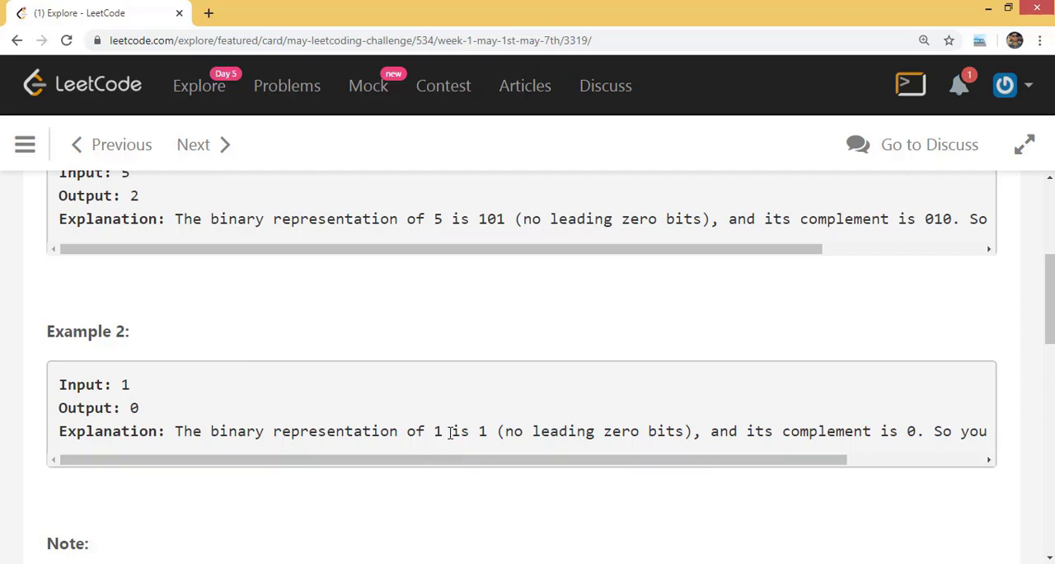
mouse_move(906, 434)
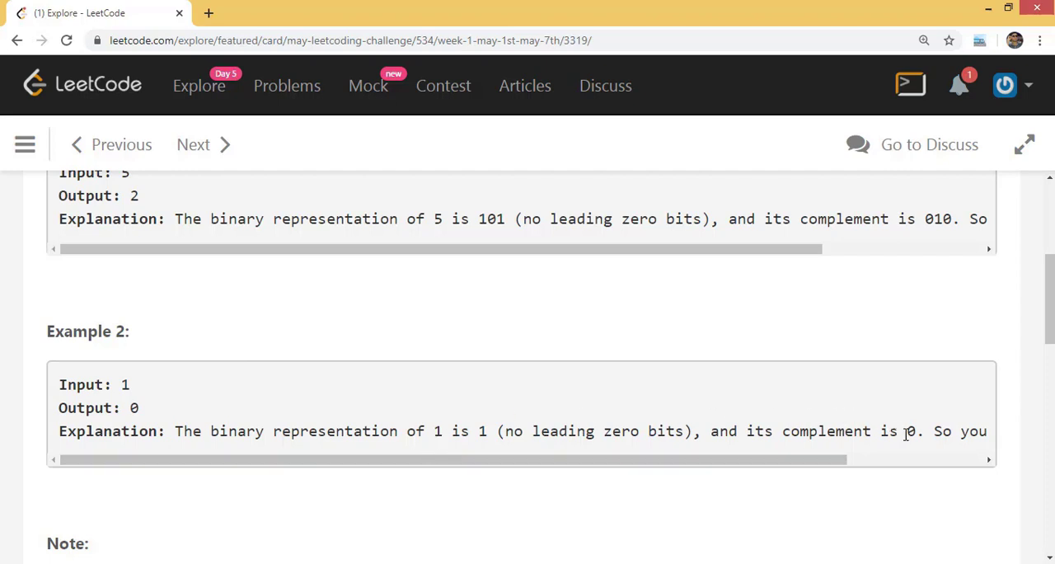
mouse_move(618, 239)
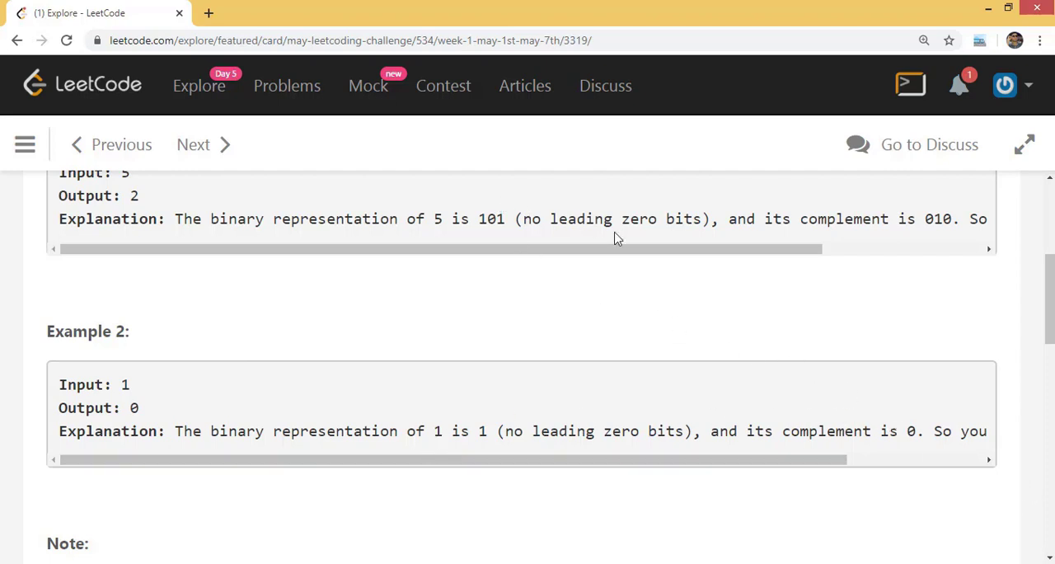
mouse_move(414, 239)
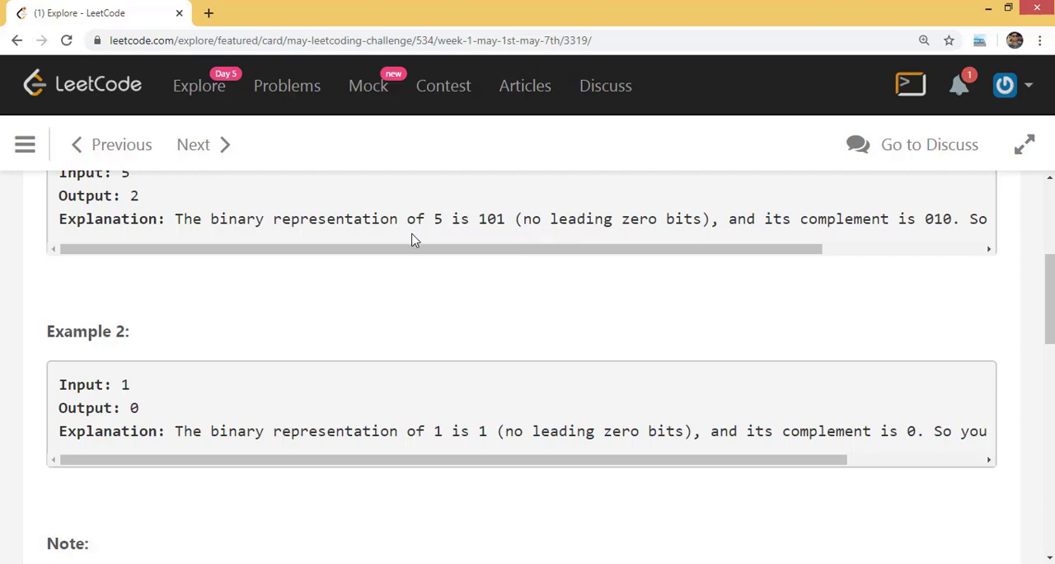
scroll(down, 3)
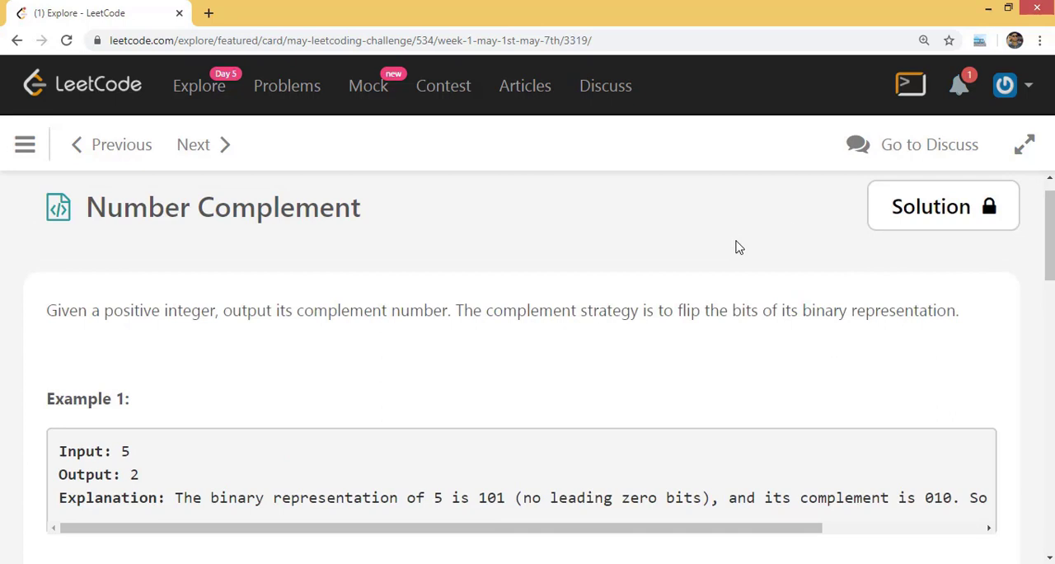
mouse_move(785, 226)
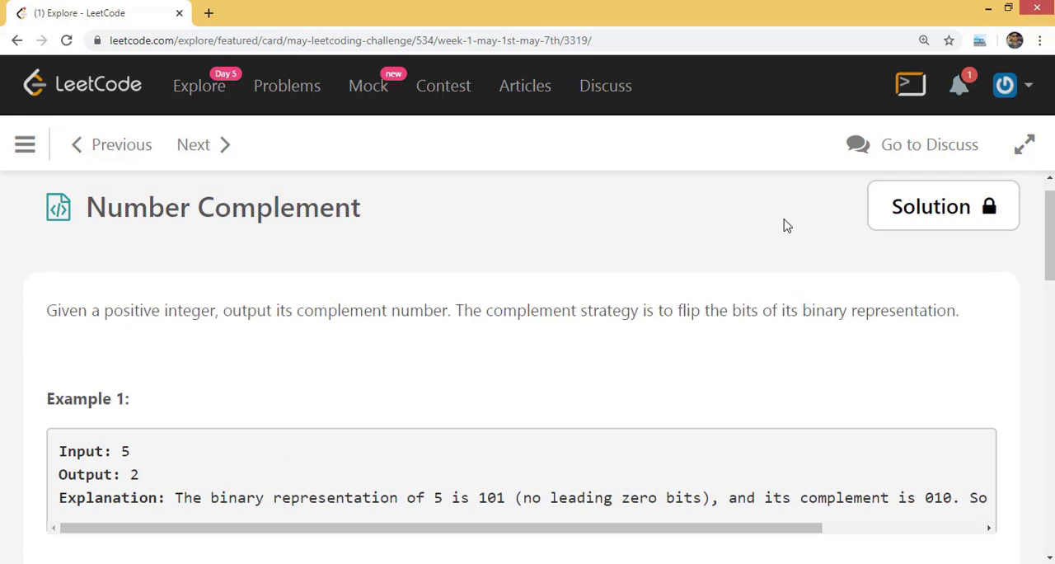